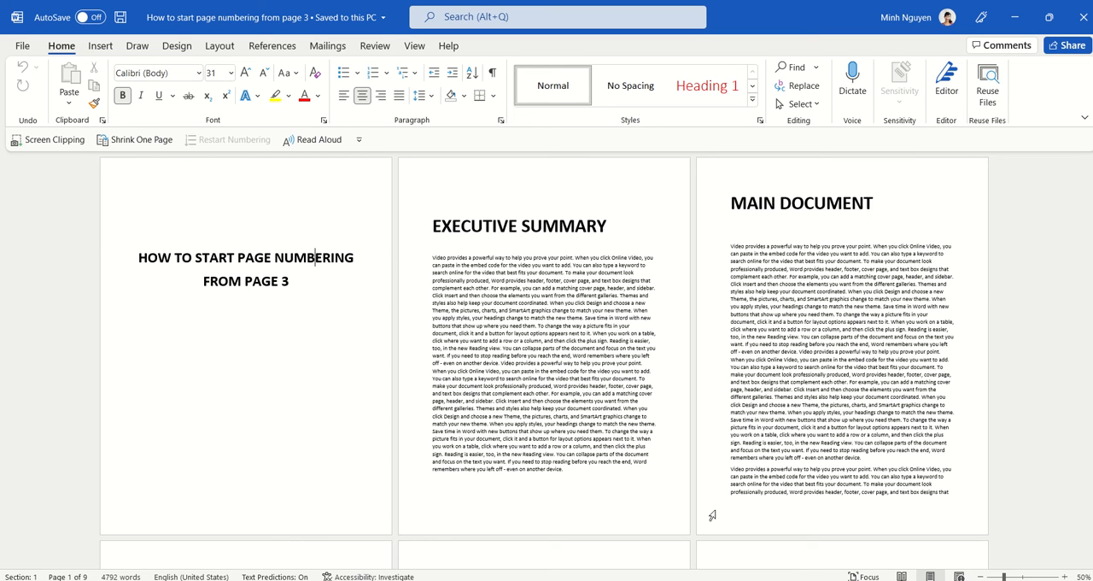
# Place the insertion point after the last Executive Summary paragraph on page 2.
pyautogui.click(580, 468)
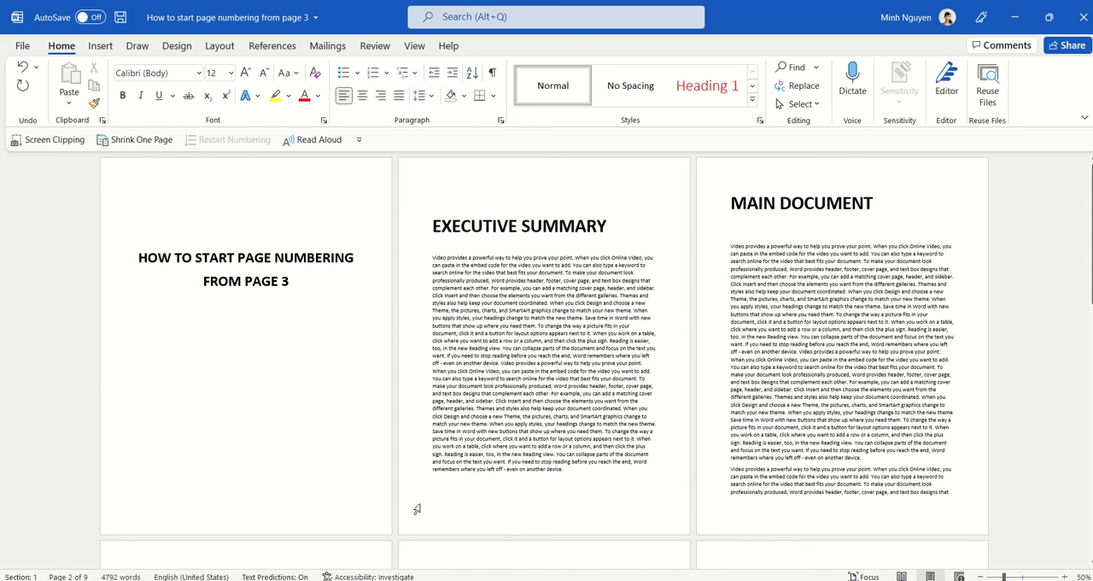
# Insert a Next Page section break after the Executive Summary so the Main Document starts section 2.
pyautogui.click(218, 45)
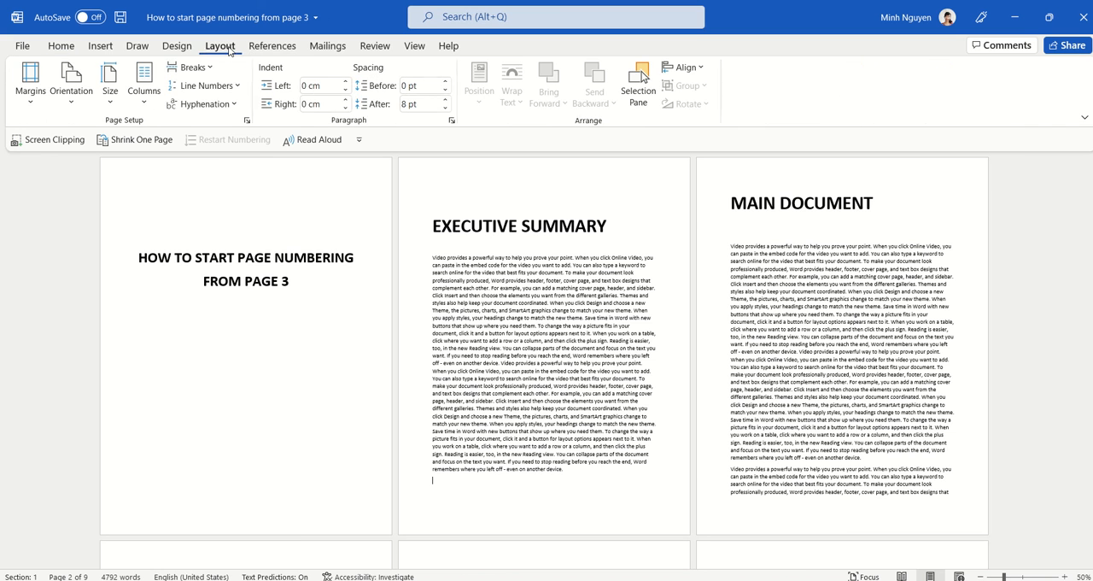
pyautogui.click(188, 66)
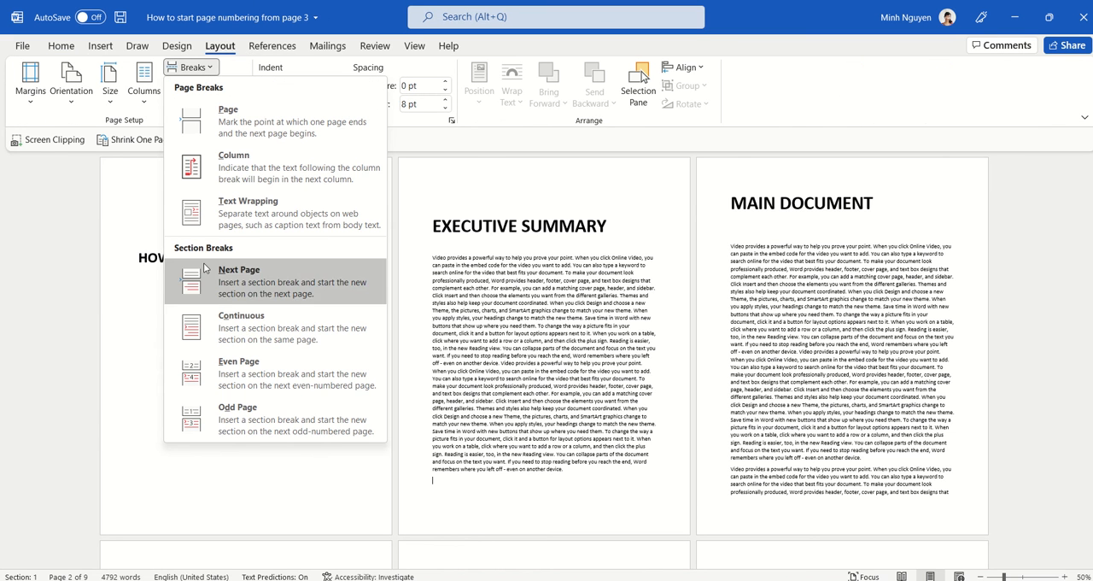
pyautogui.moveTo(235, 283)
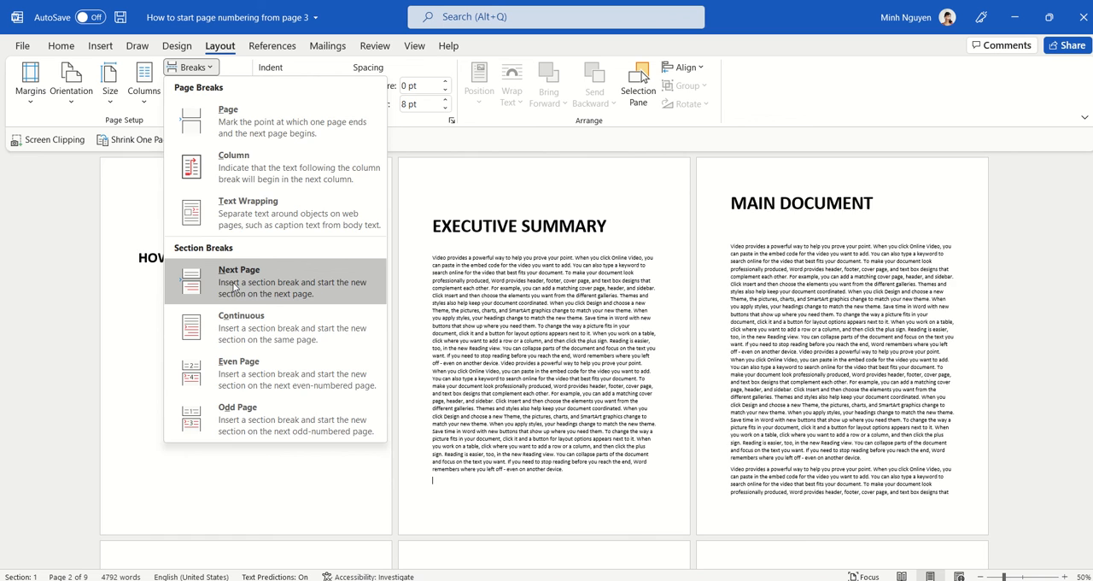
pyautogui.click(239, 280)
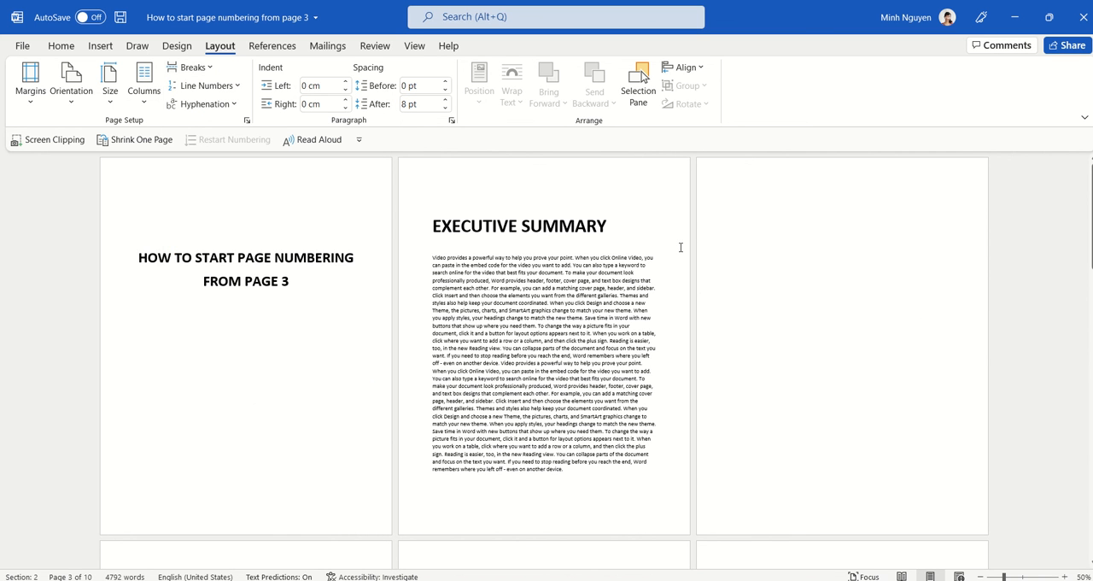
pyautogui.click(731, 194)
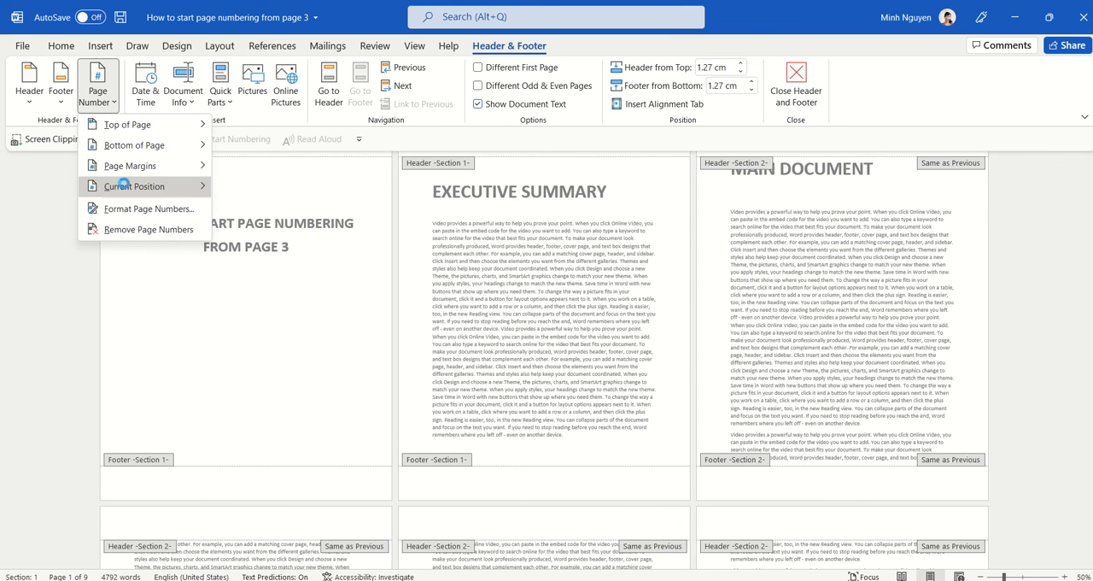
# Show the Current Position page number styles to pick Accent Bar 1 for the footer.
pyautogui.click(137, 186)
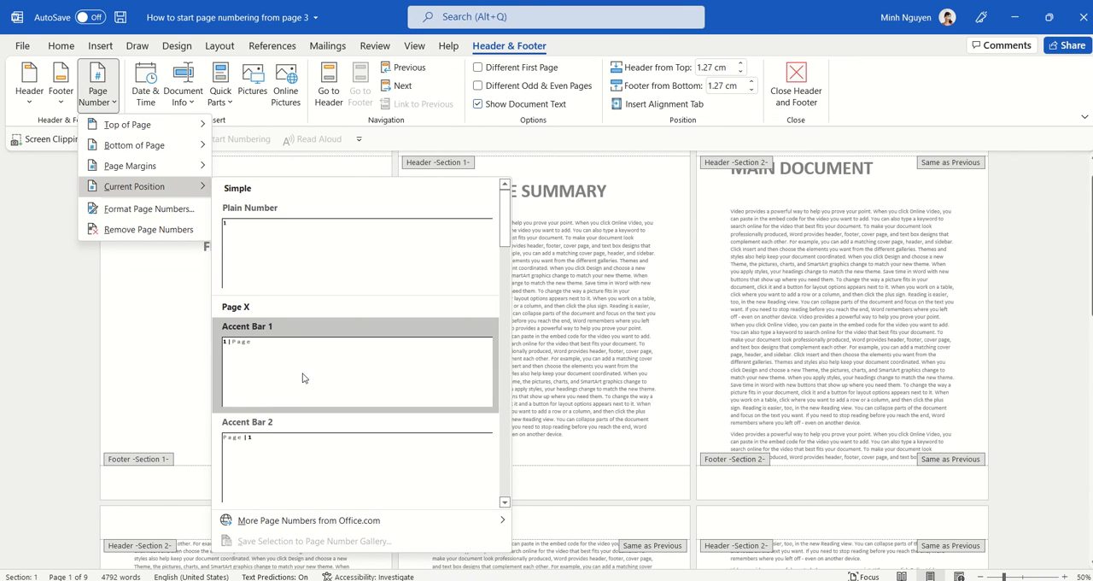
pyautogui.moveTo(294, 392)
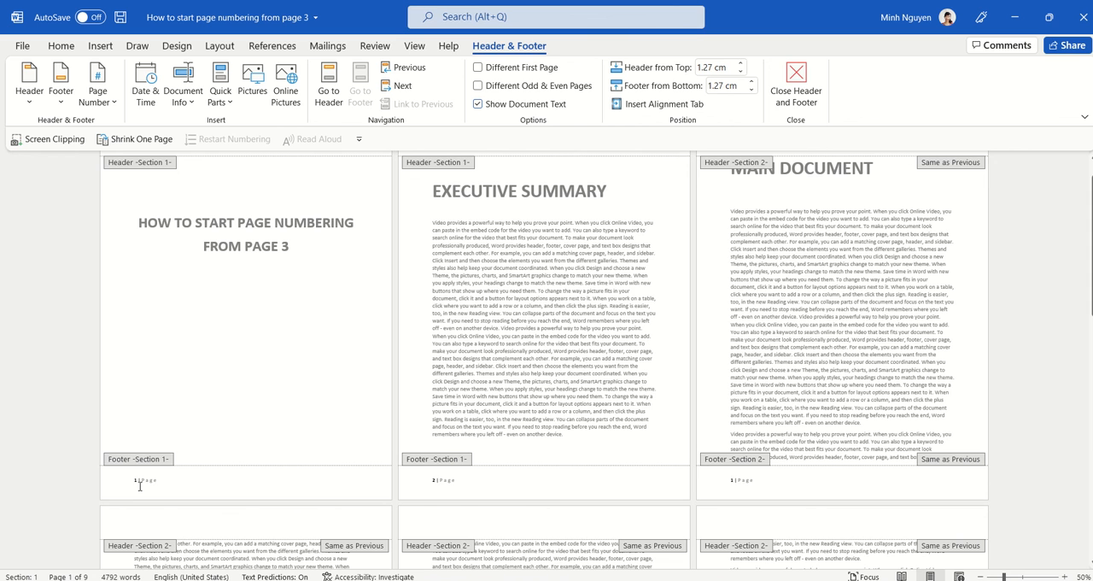
# Unlink the Section 2 footer from Section 1 by turning off Link to Previous.
pyautogui.scroll(-3)
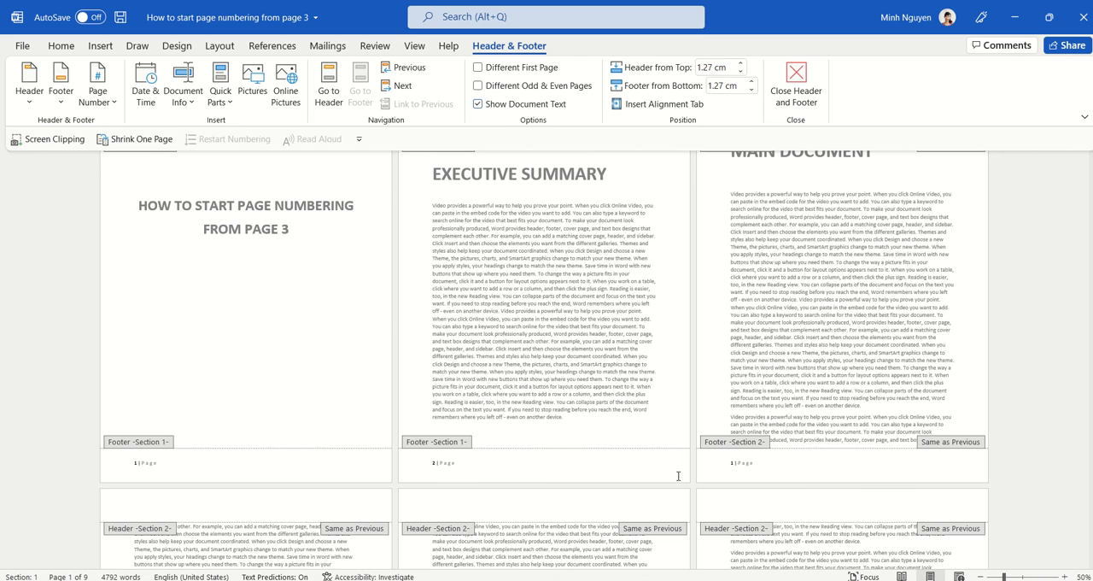
pyautogui.click(157, 461)
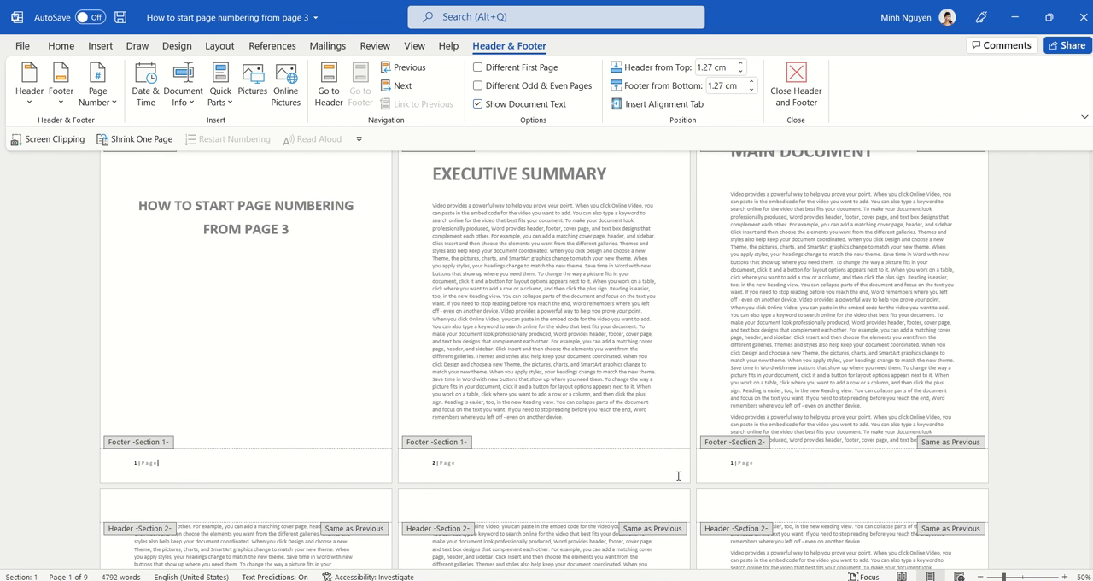
pyautogui.moveTo(949, 434)
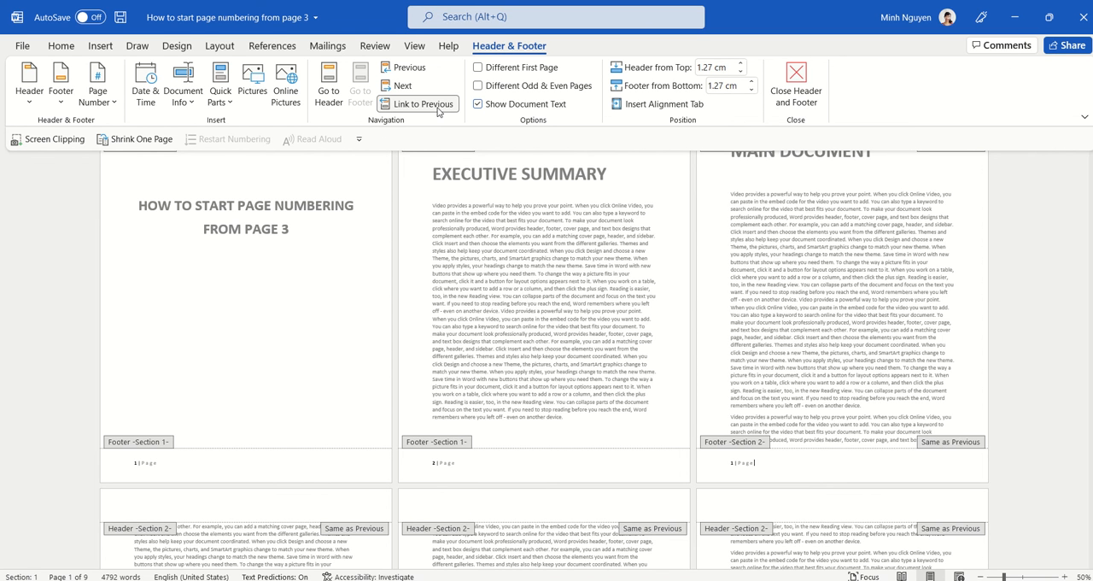
pyautogui.click(418, 103)
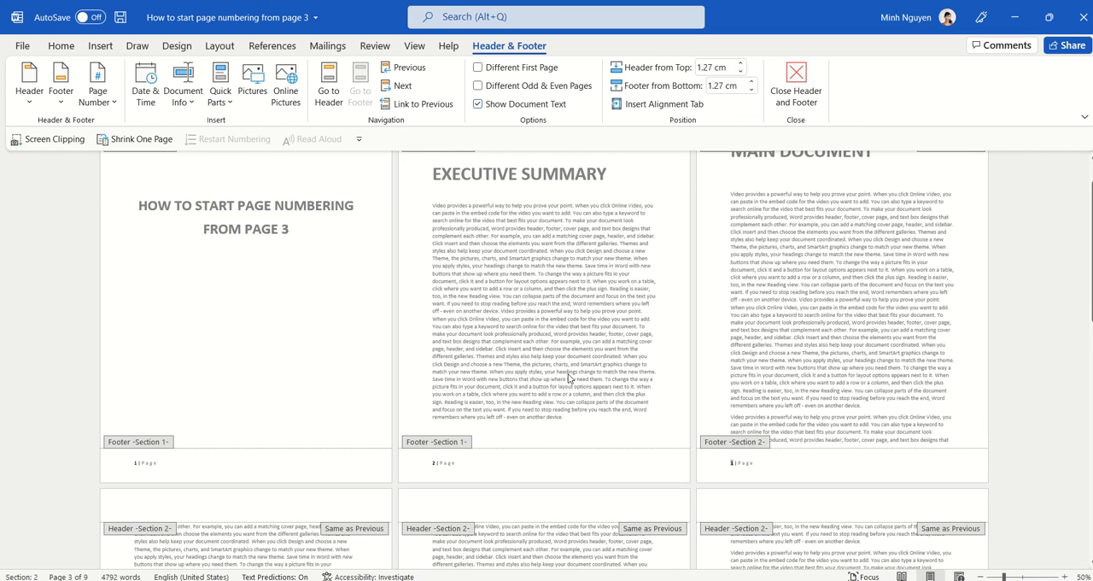
pyautogui.scroll(-3)
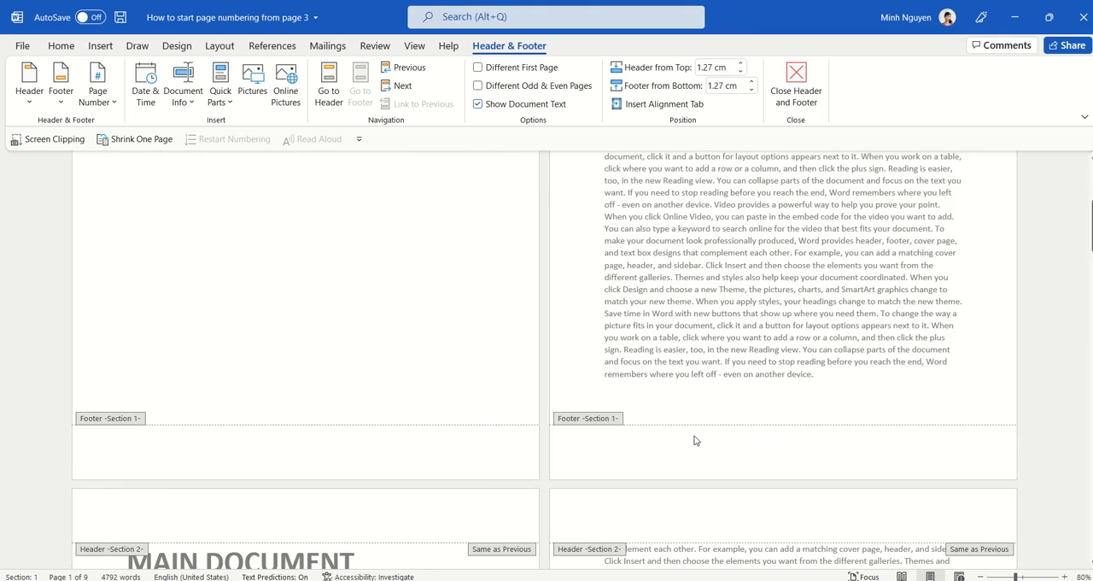
pyautogui.scroll(-3)
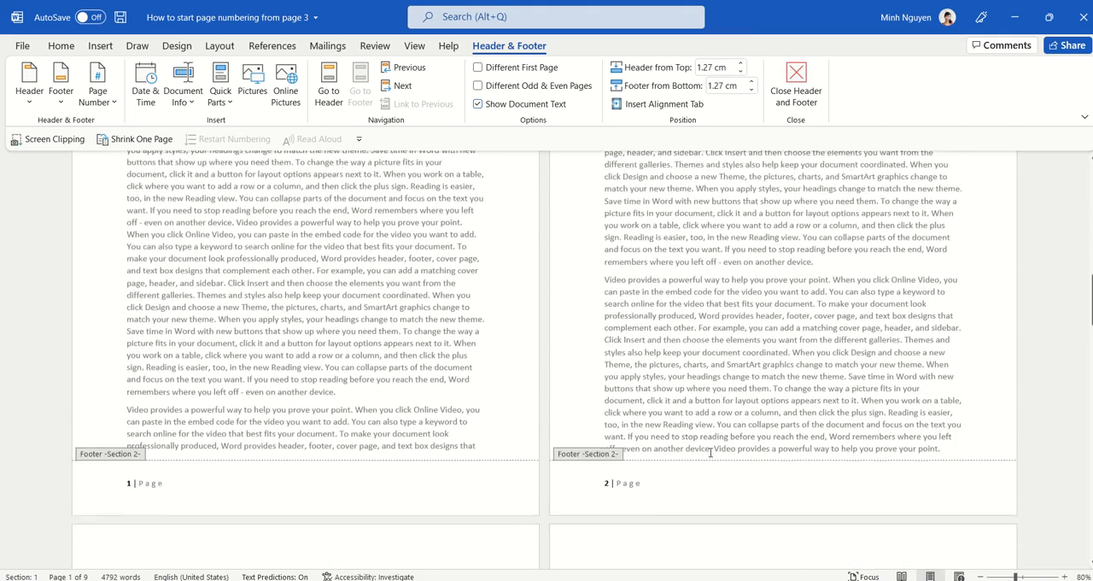
pyautogui.scroll(-3)
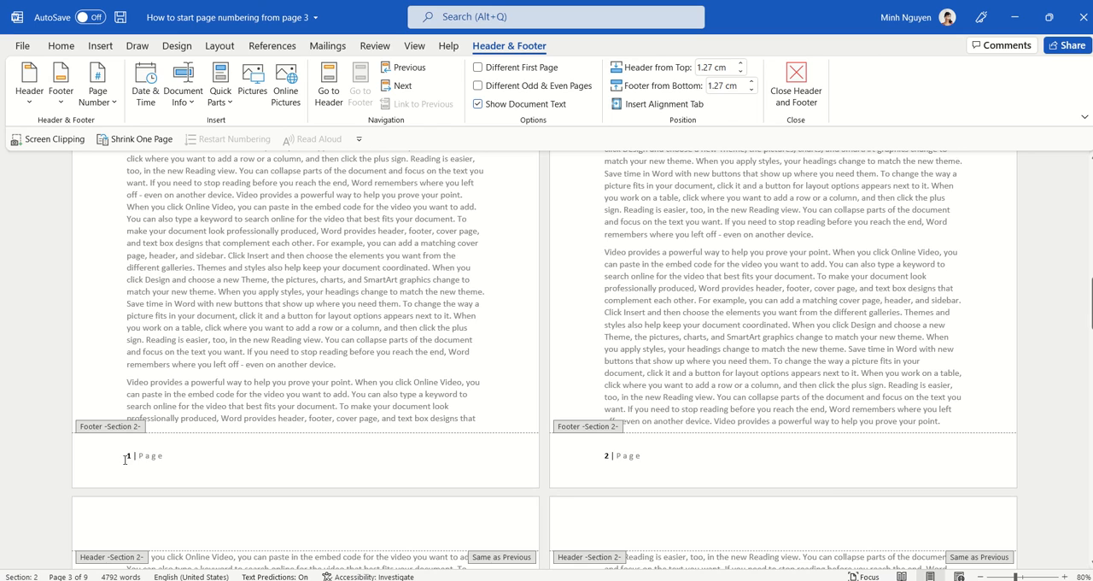
pyautogui.scroll(-3)
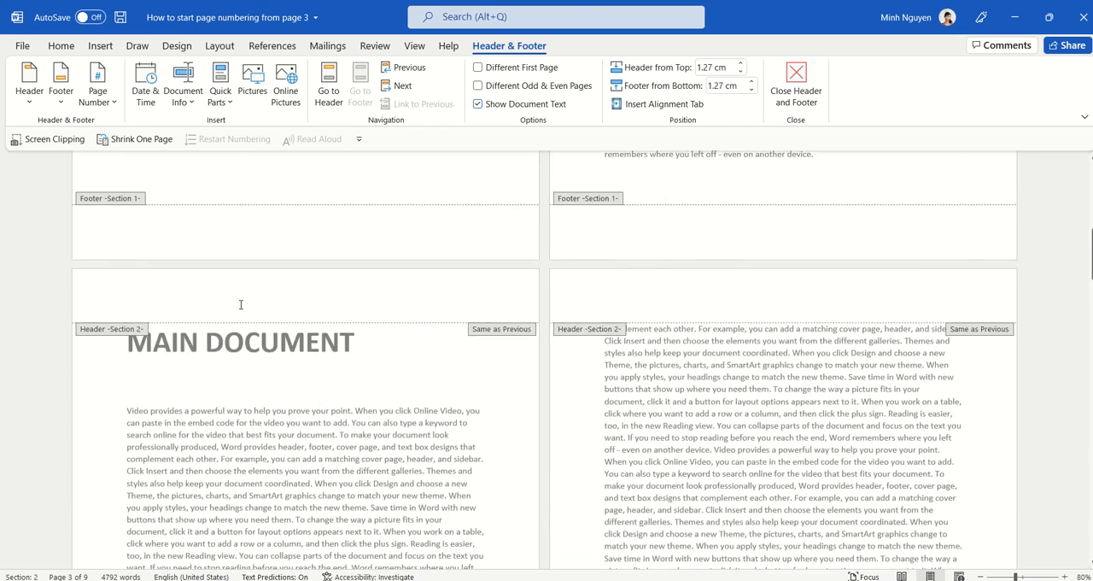
pyautogui.scroll(3)
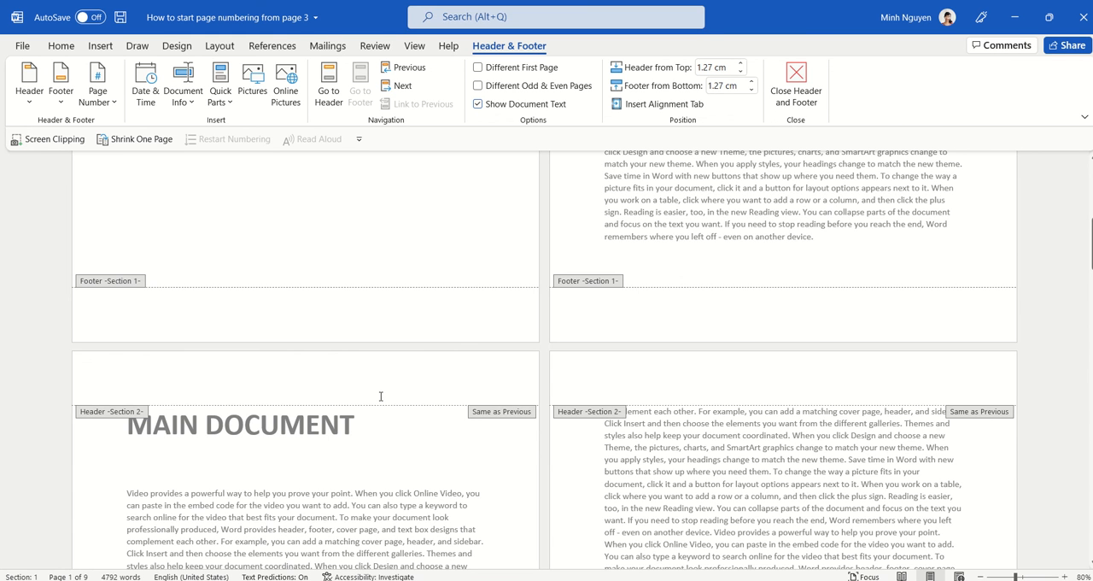
pyautogui.moveTo(393, 382)
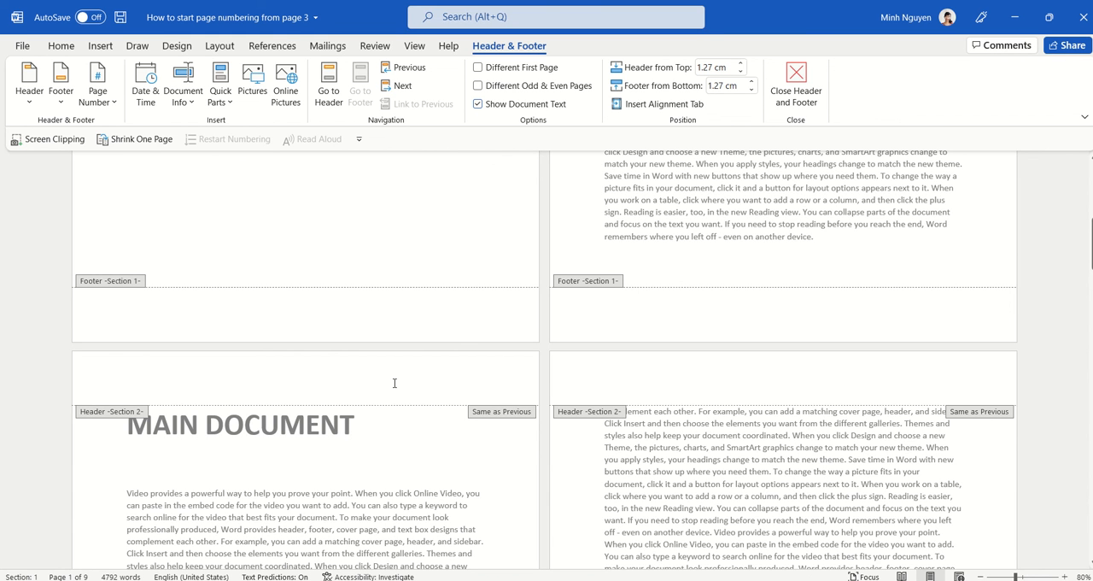